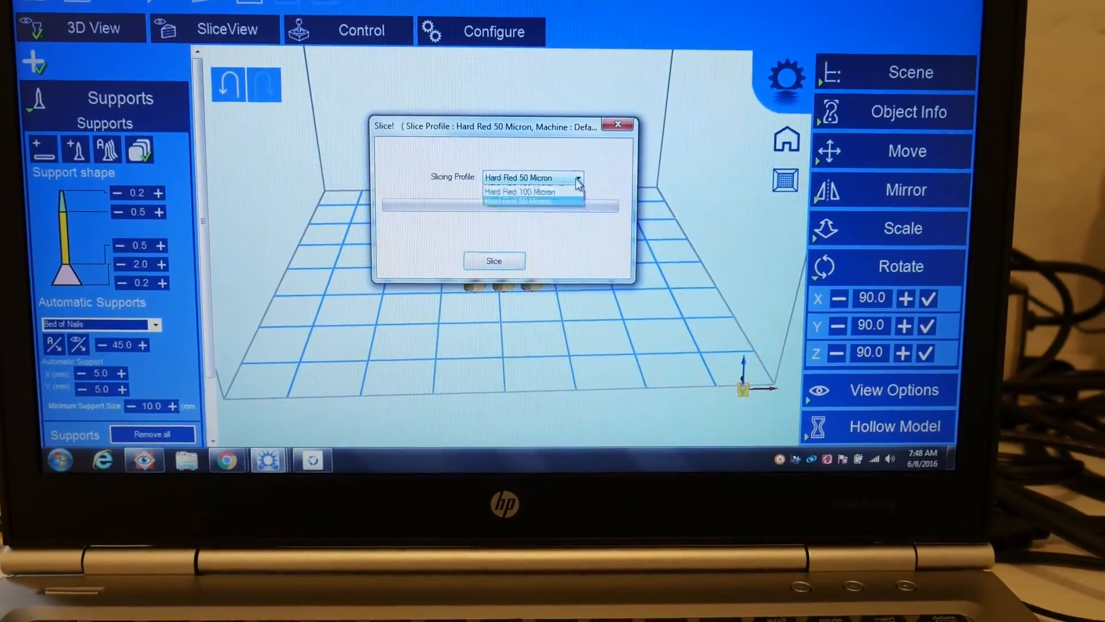
Slice the supported disc model with the Hard Red 50 Micron profile.
left_click(533, 178)
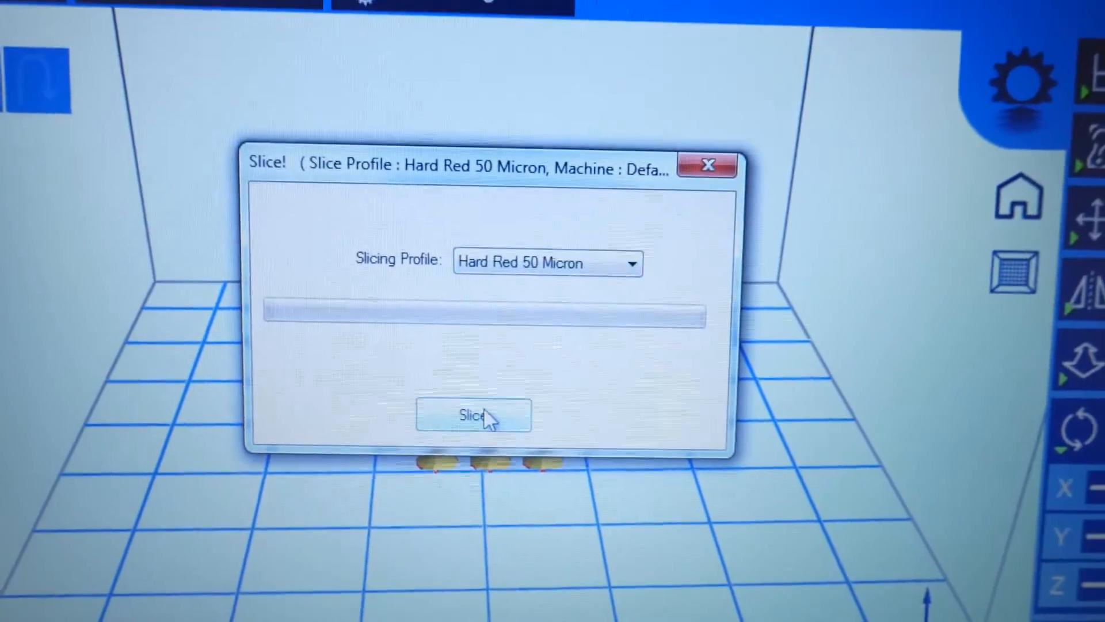
left_click(473, 414)
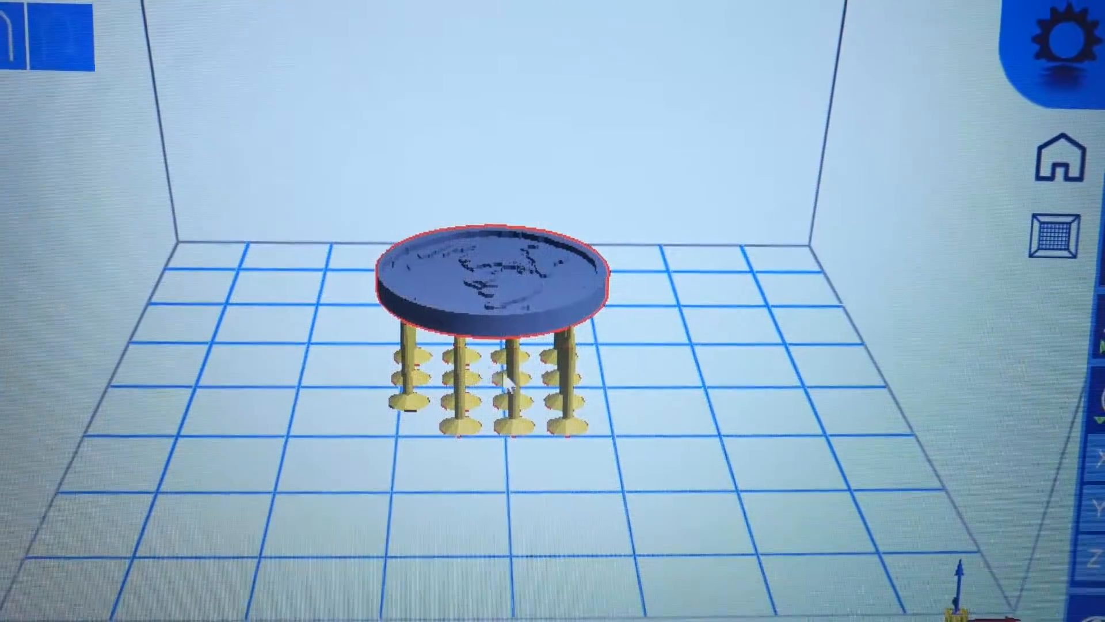
Let slicing finish, giving an estimated build time of 00:53:18.
left_click(286, 92)
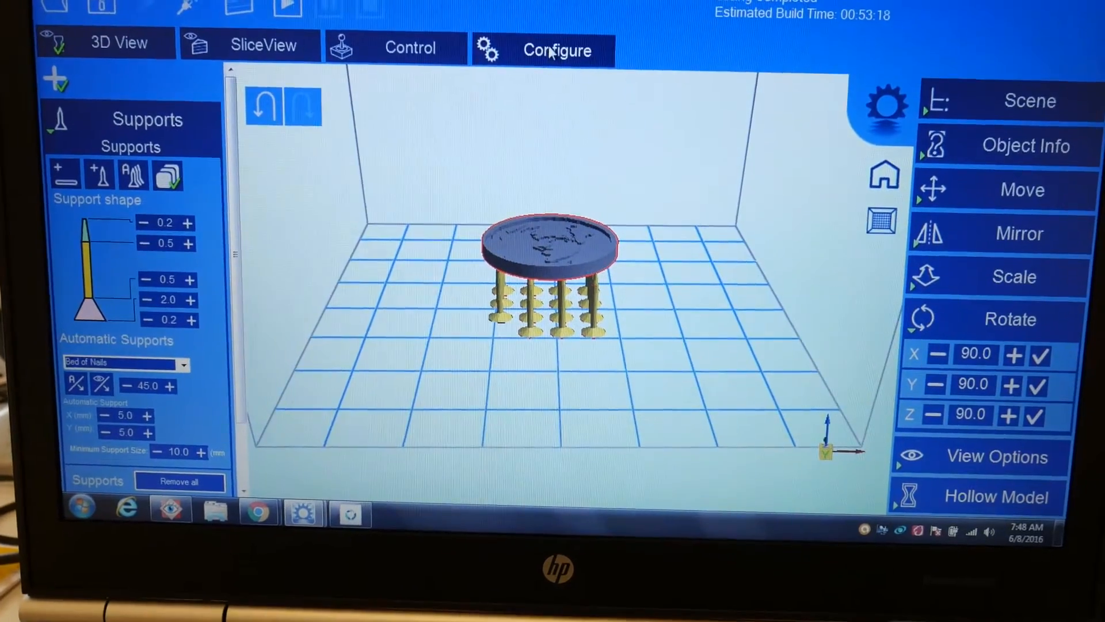
left_click(556, 49)
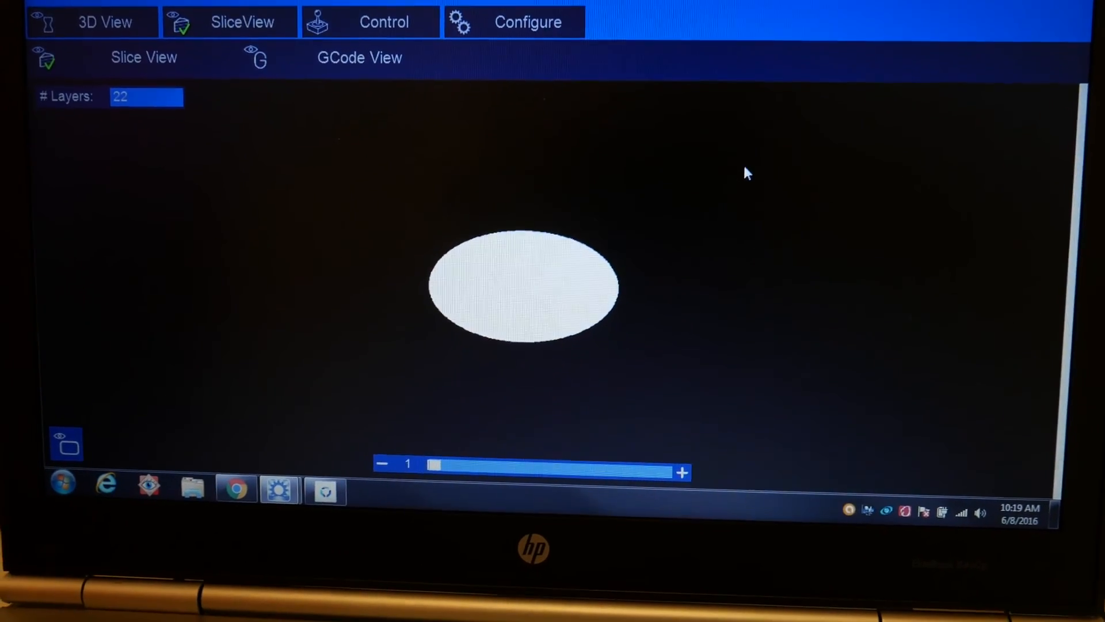
left_click(527, 21)
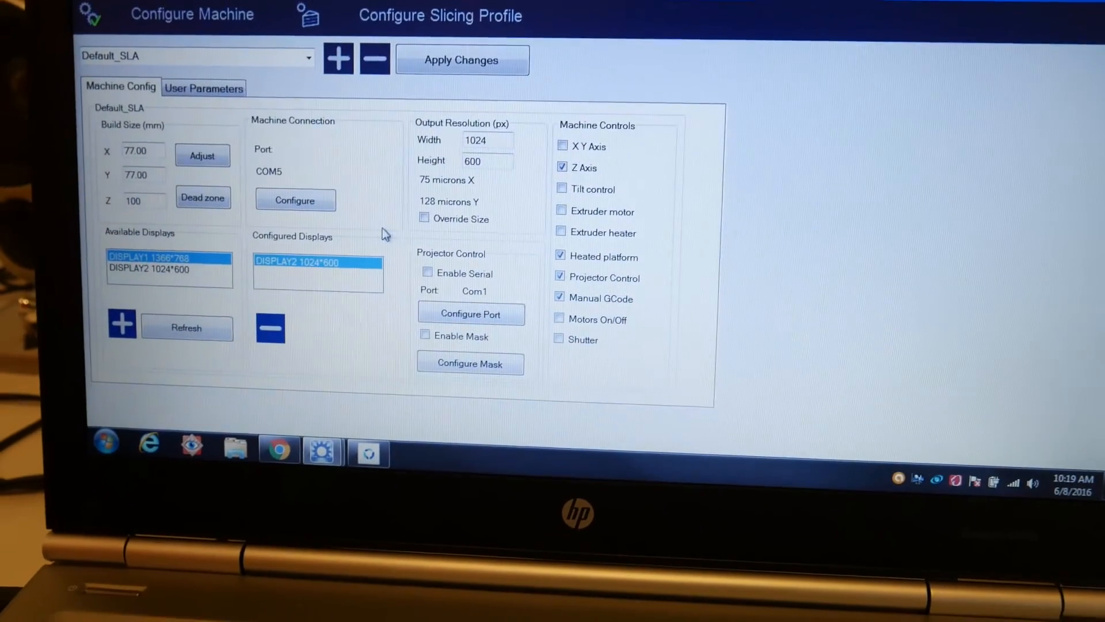
triple_click(489, 132)
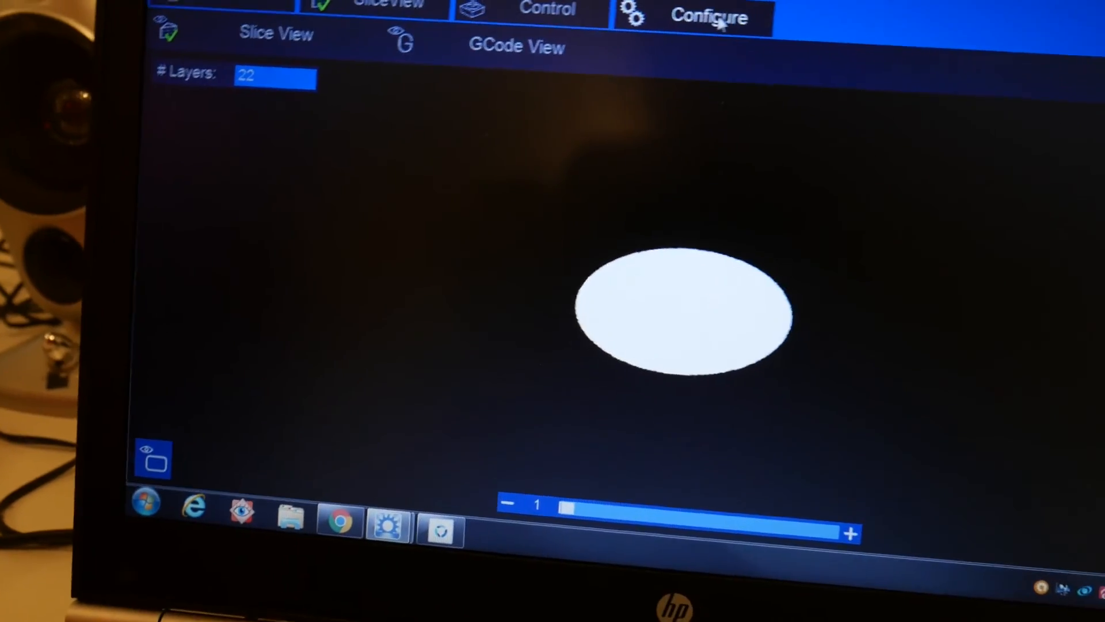
Bring up Windows Screen Resolution listing the three connected displays.
left_click(710, 17)
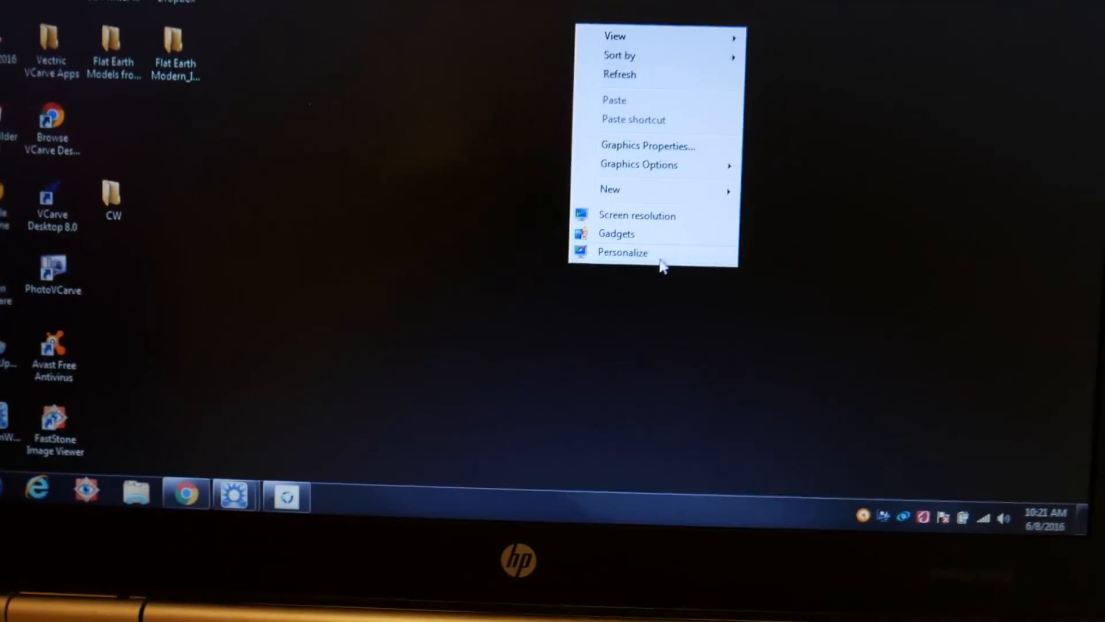
left_click(636, 215)
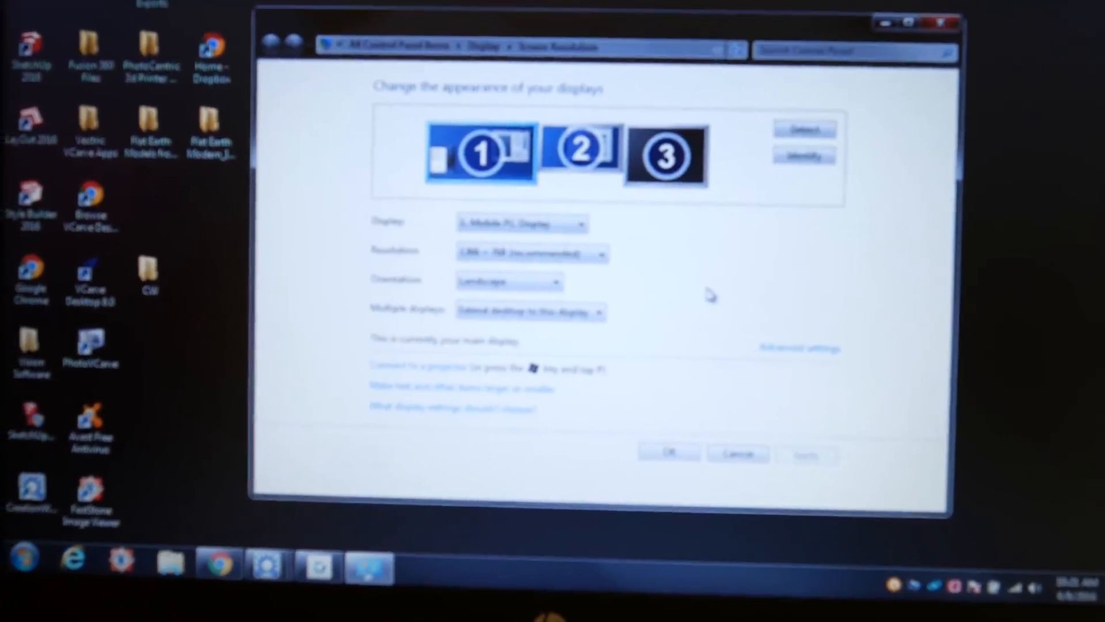